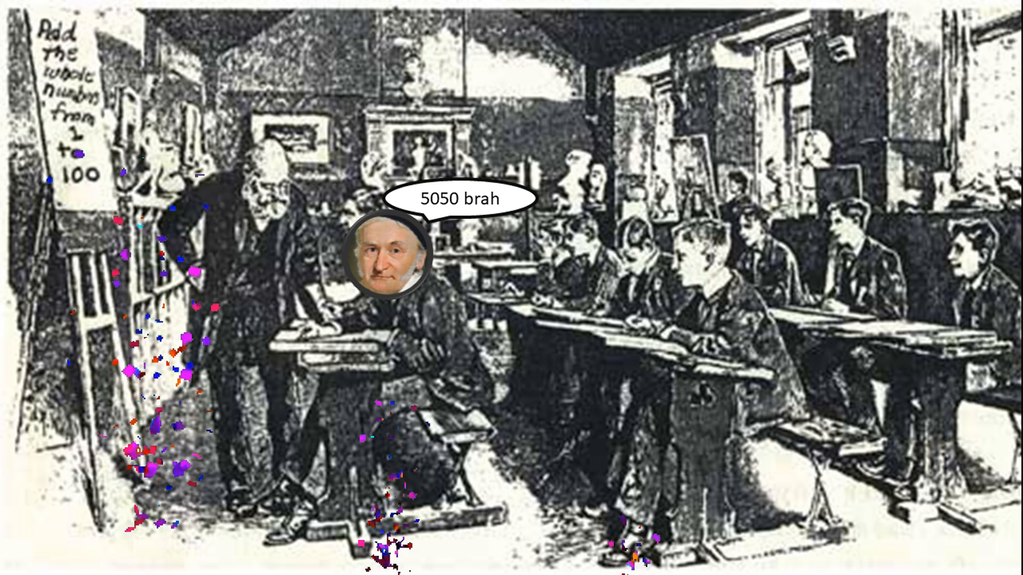
Step: Advance the animation so the shocked emoji appears over the teacher and confetti bursts across the classroom
click(274, 143)
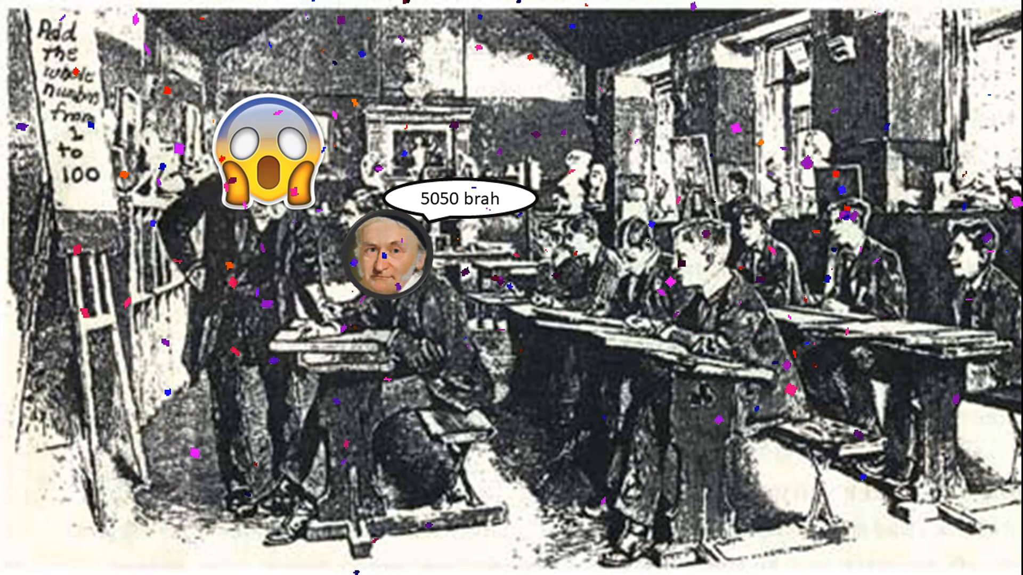